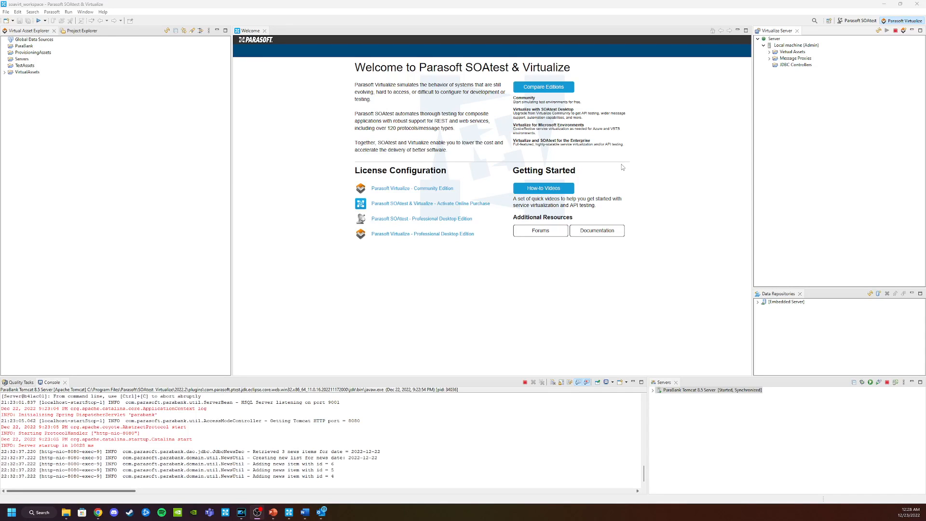
mouse_move(641, 165)
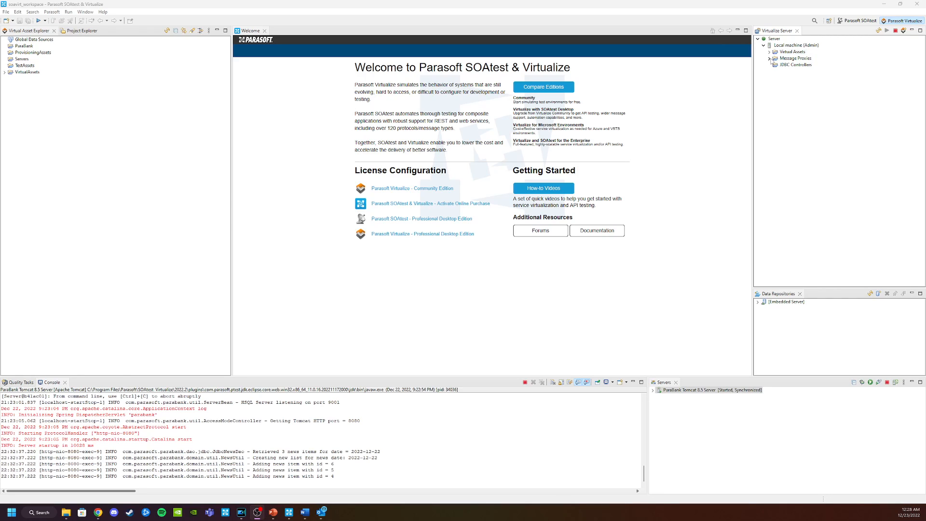
- Add a new message proxy under Message Proxies and select the resulting 'Proxy' entry
right_click(797, 58)
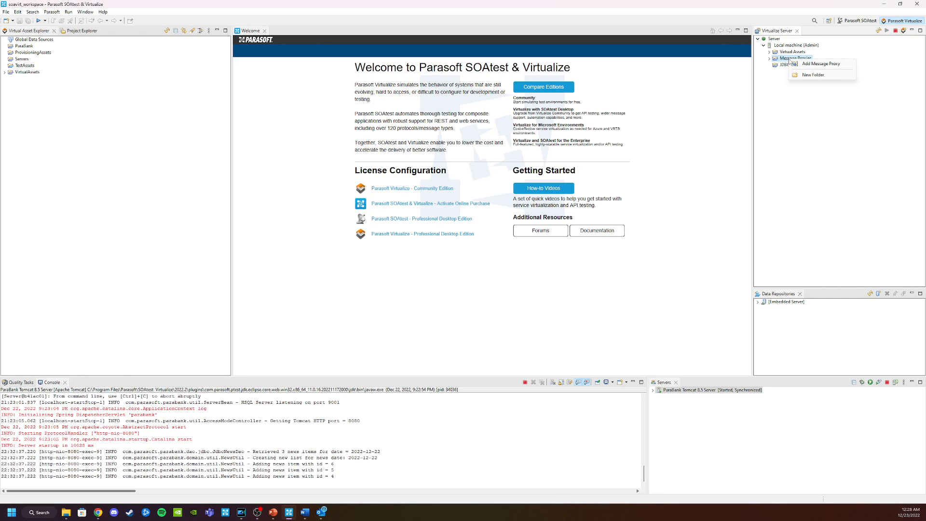
left_click(794, 59)
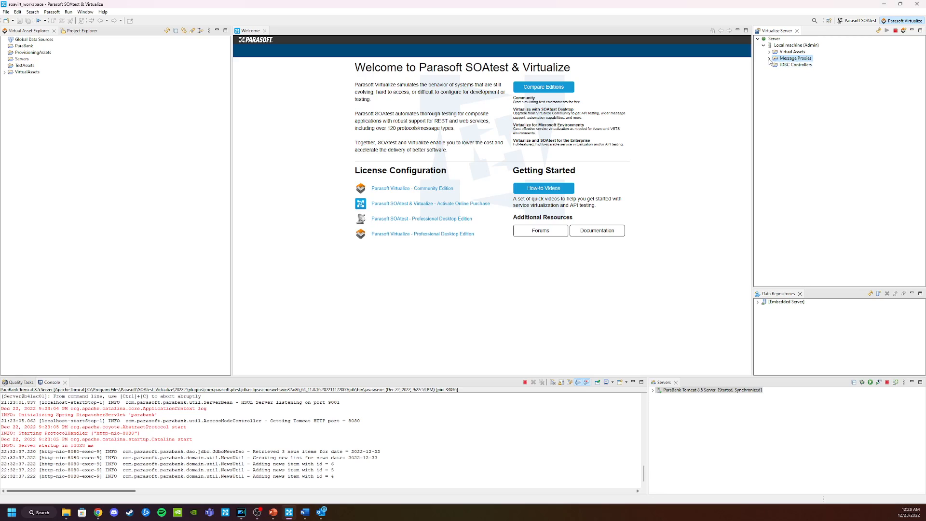
left_click(769, 57)
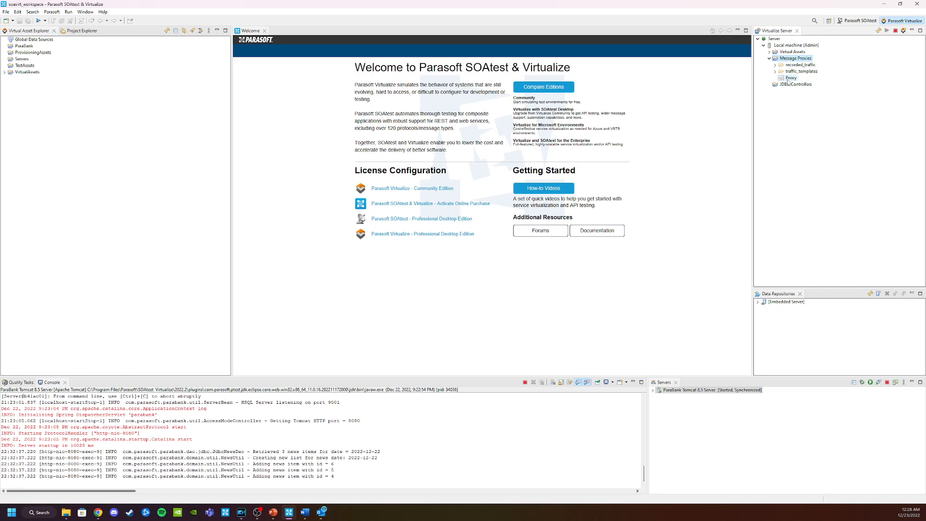
left_click(792, 77)
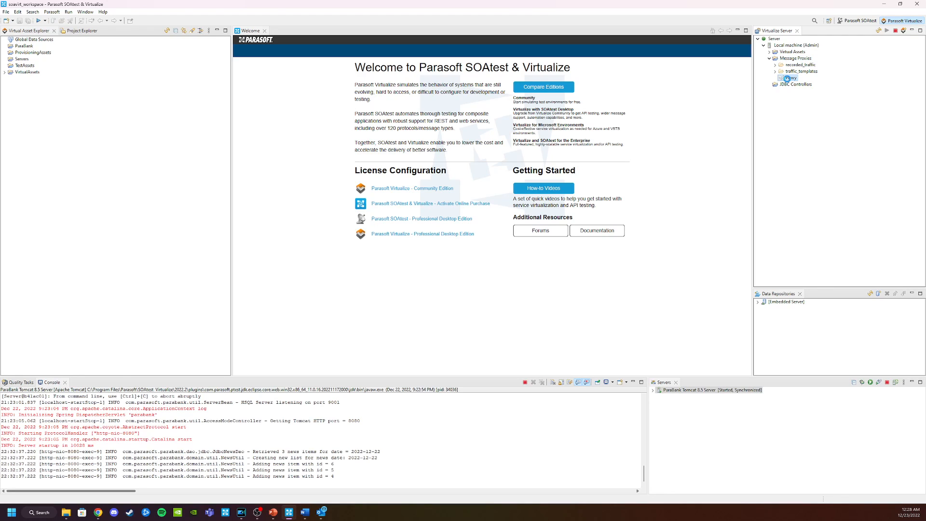
- Open Proxy's deployment settings editor on its empty Connections tab
double_click(791, 78)
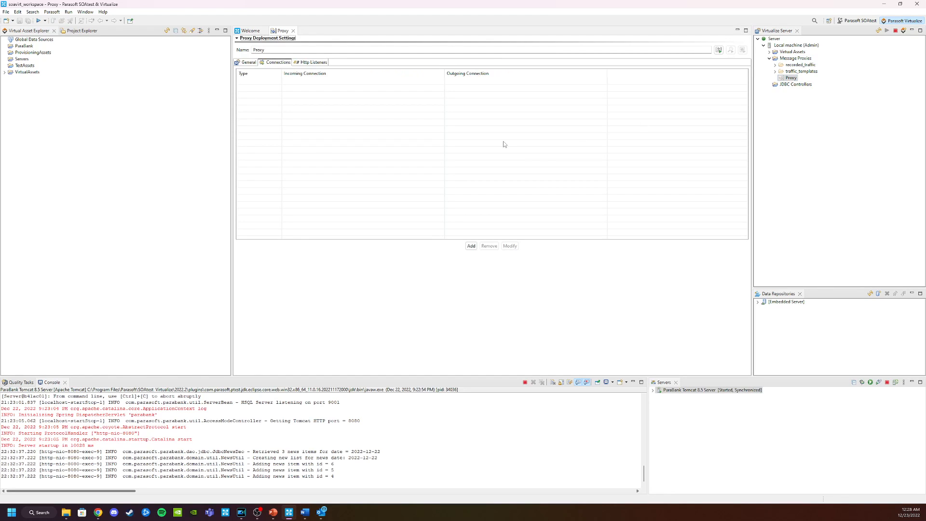
mouse_move(399, 168)
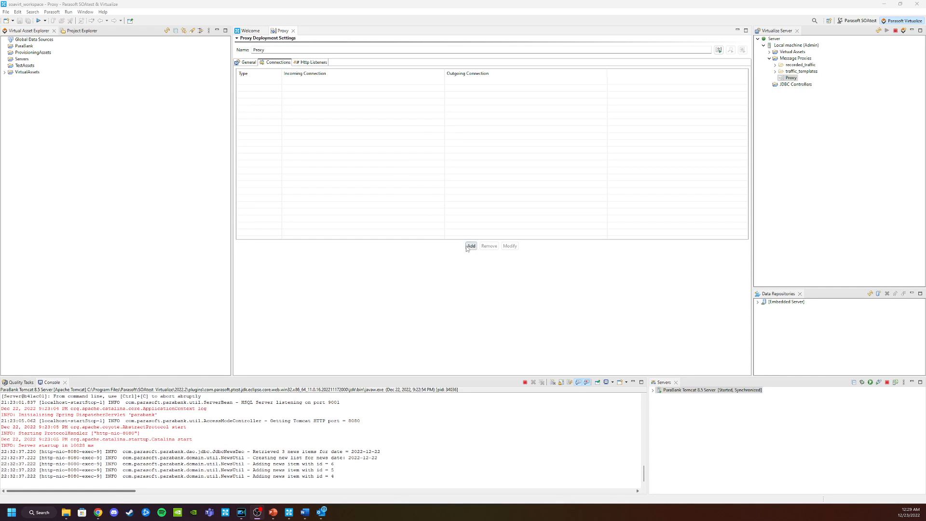
- Add a connection to Proxy, opening the HTTP Reverse incoming/outgoing connection settings
left_click(471, 246)
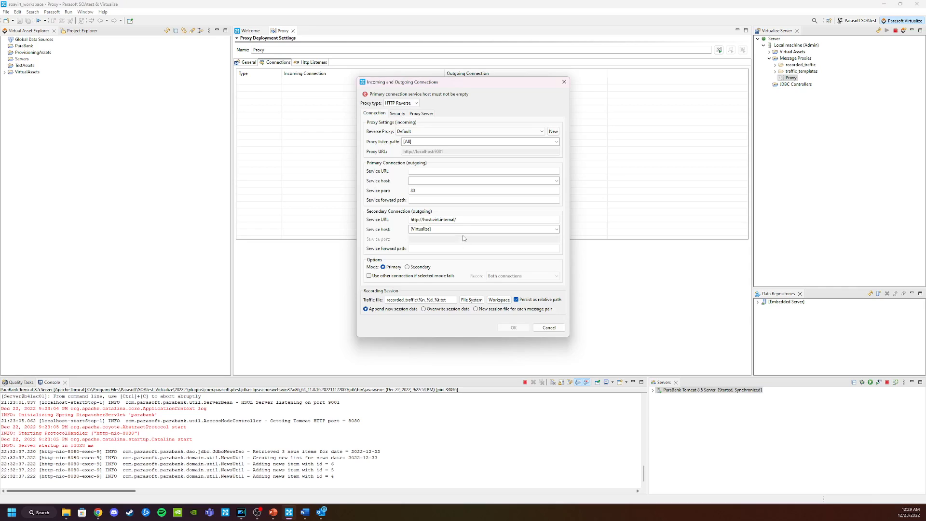
mouse_move(445, 151)
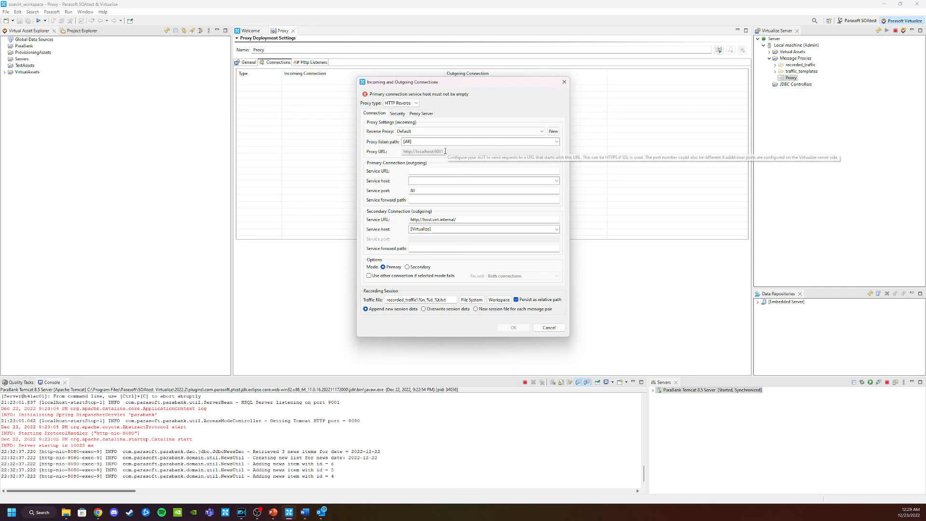
mouse_move(423, 151)
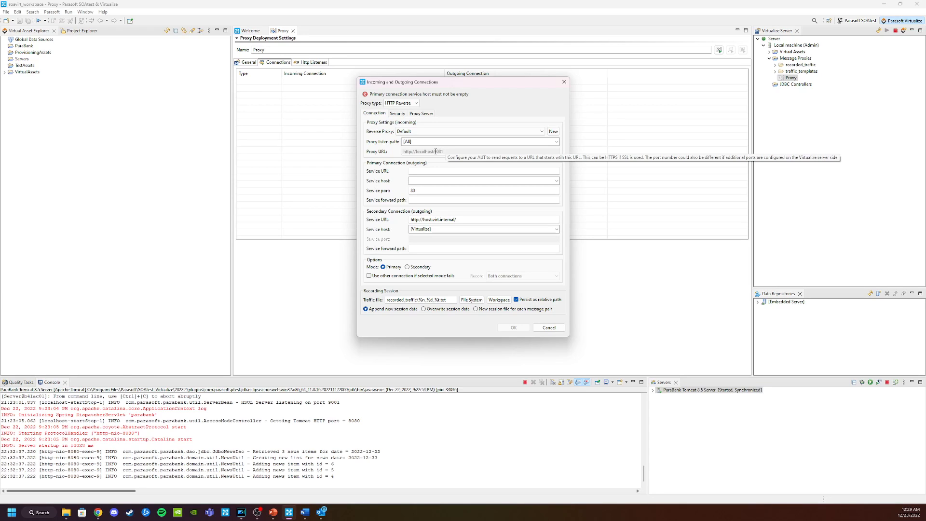
mouse_move(416, 138)
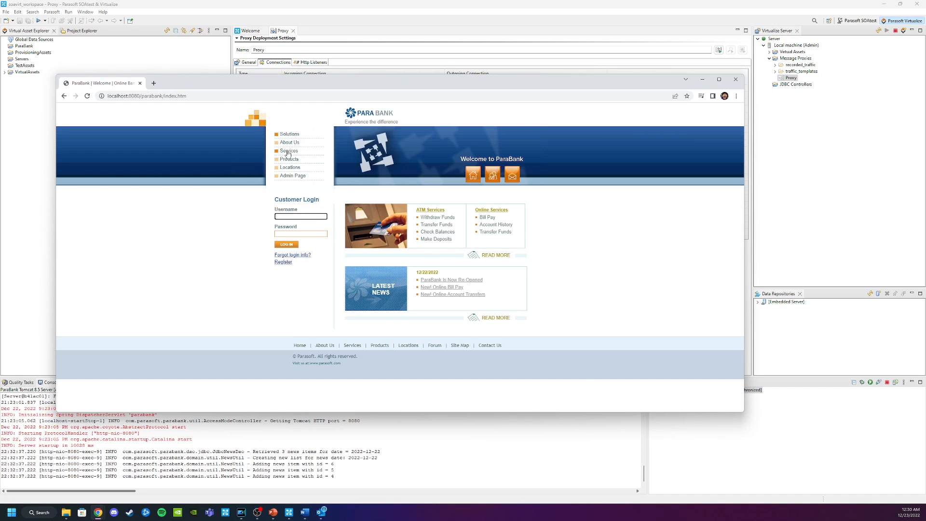
- Browse ParaBank's Services page down to the Bookstore SOAP endpoint addresses
left_click(289, 150)
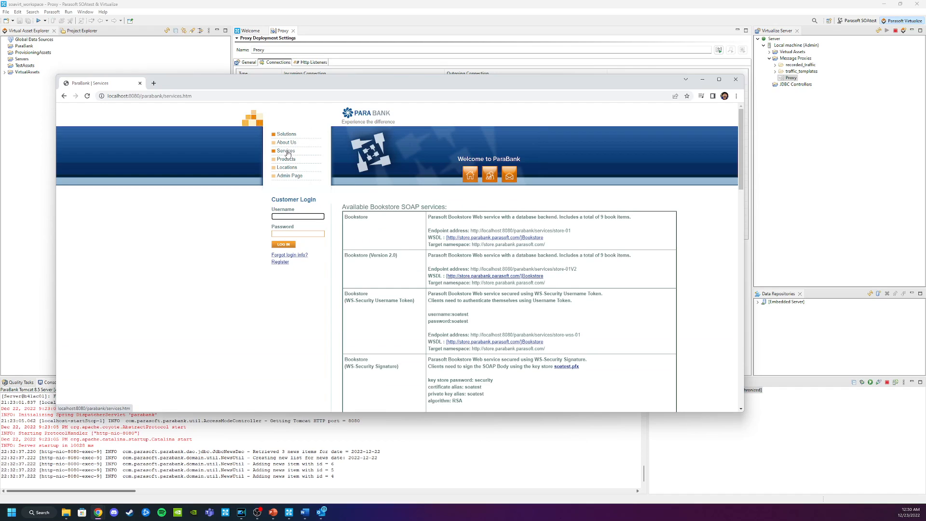
mouse_move(424, 289)
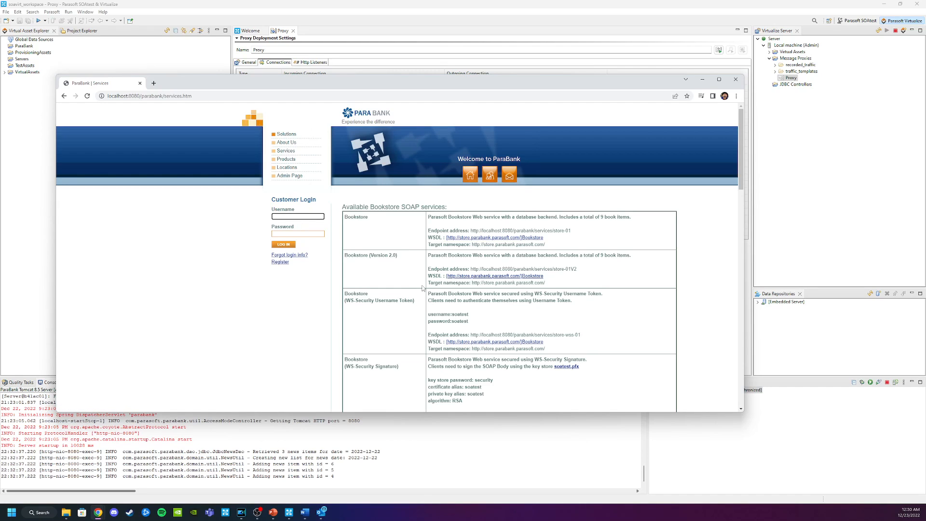
scroll("down", 3)
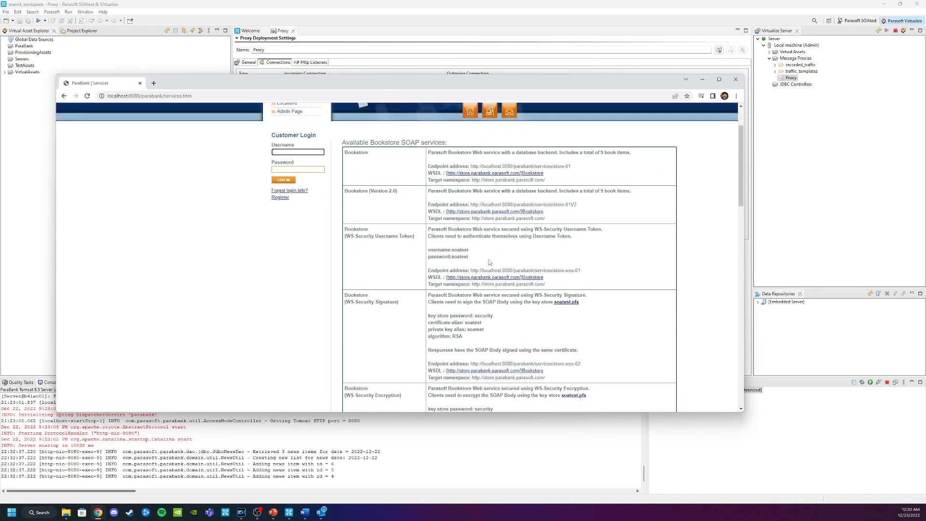